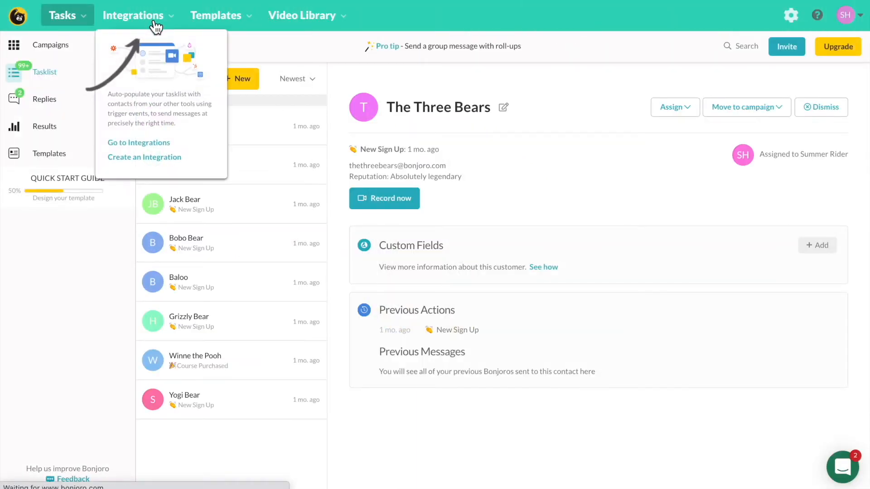
Step: Start a new integration to reach the list of connectable services
{"action": "left_click", "coordinate": [144, 156]}
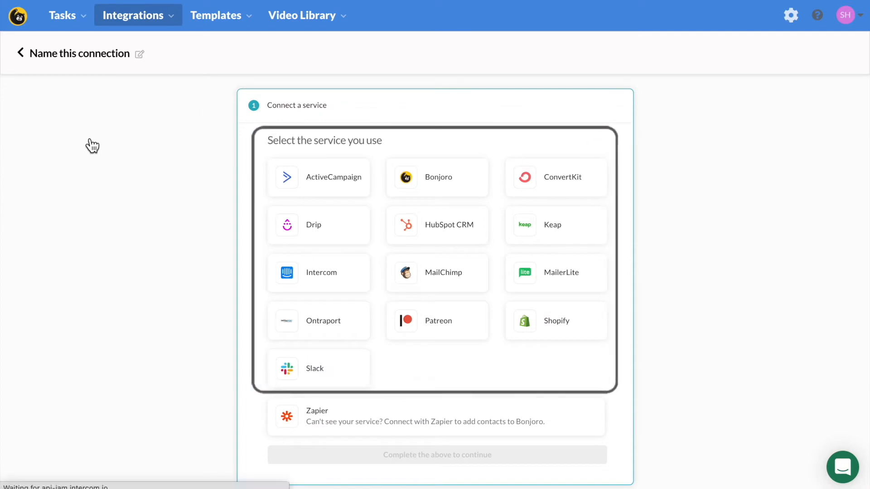
{"action": "mouse_move", "coordinate": [555, 62]}
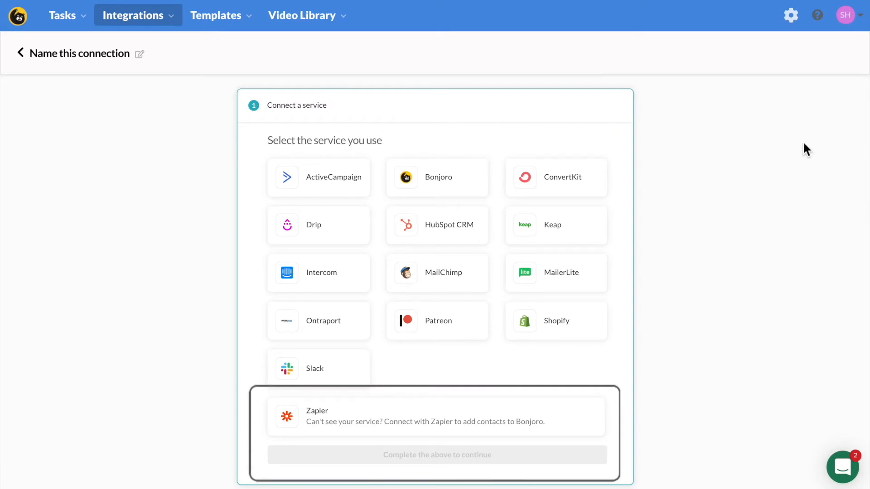
{"action": "mouse_move", "coordinate": [816, 160]}
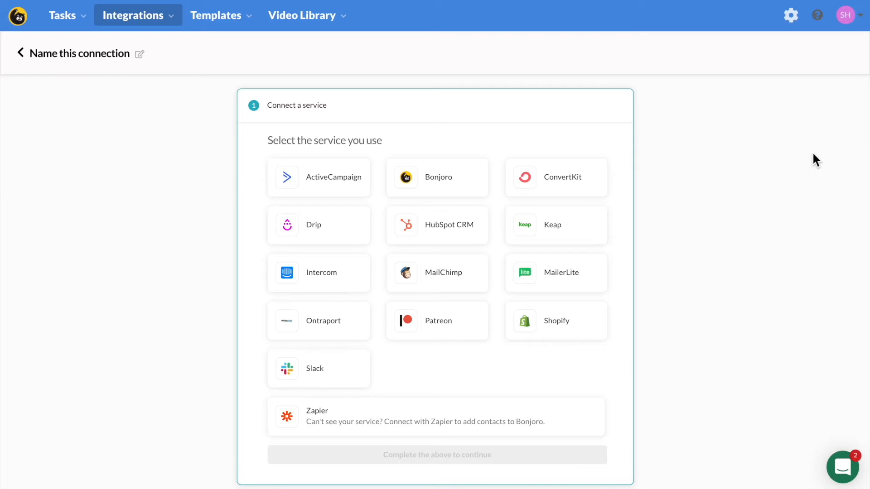
Step: Choose ConvertKit with the Subscriber Tagged trigger and reach the GDPR: Advertising Consent tag choice
{"action": "left_click", "coordinate": [555, 176]}
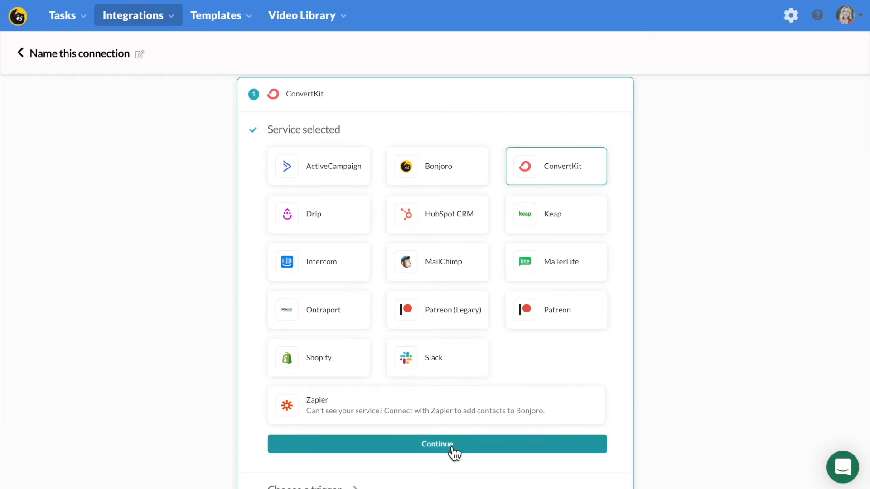
{"action": "left_click", "coordinate": [436, 444]}
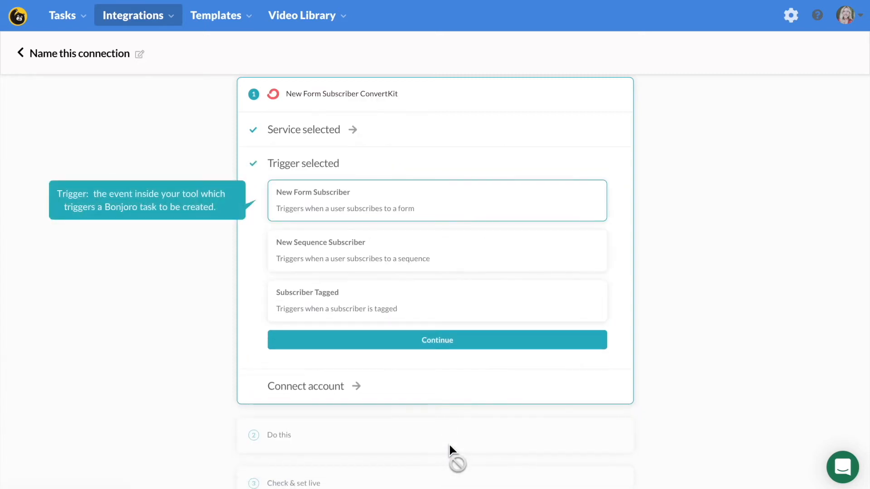
{"action": "mouse_move", "coordinate": [449, 325]}
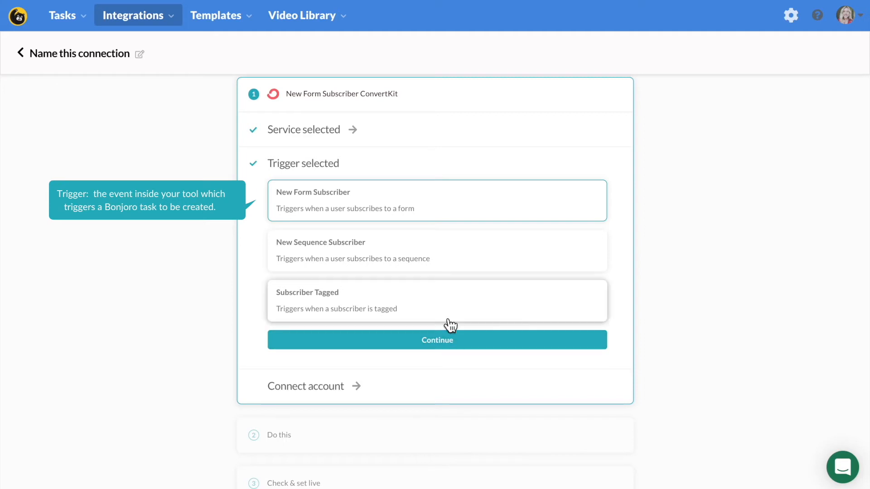
{"action": "left_click", "coordinate": [437, 300]}
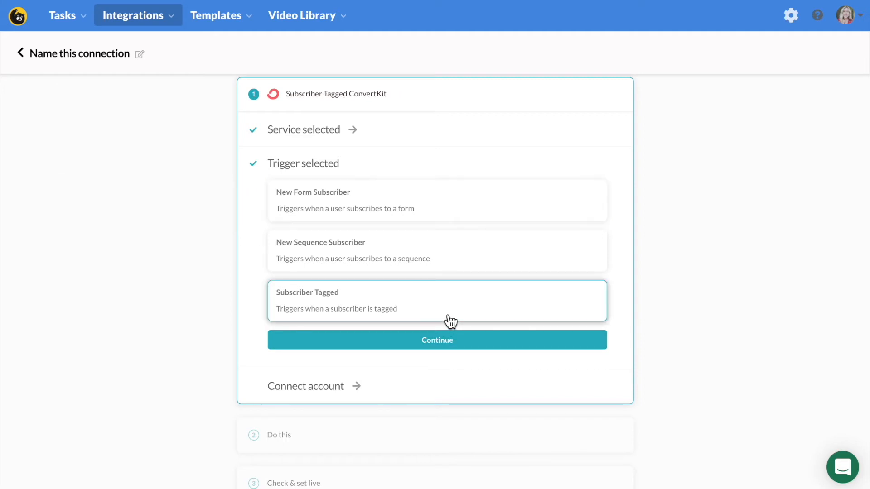
{"action": "left_click", "coordinate": [437, 340]}
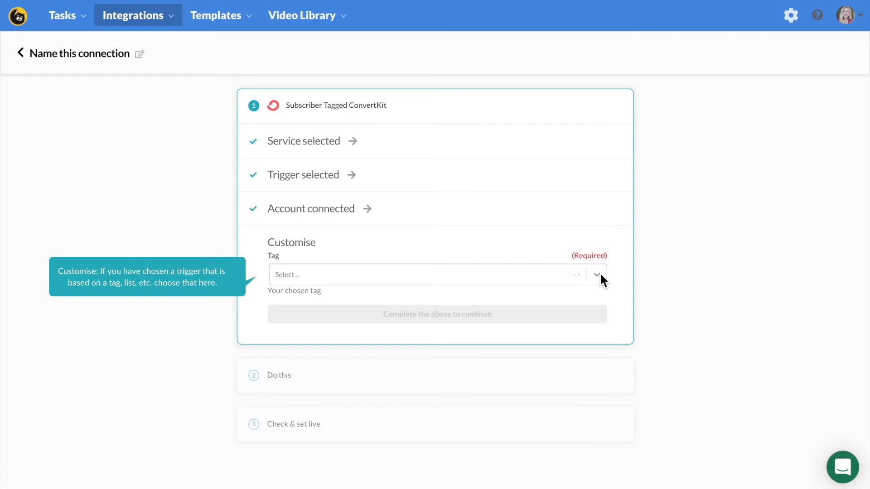
{"action": "left_click", "coordinate": [437, 274]}
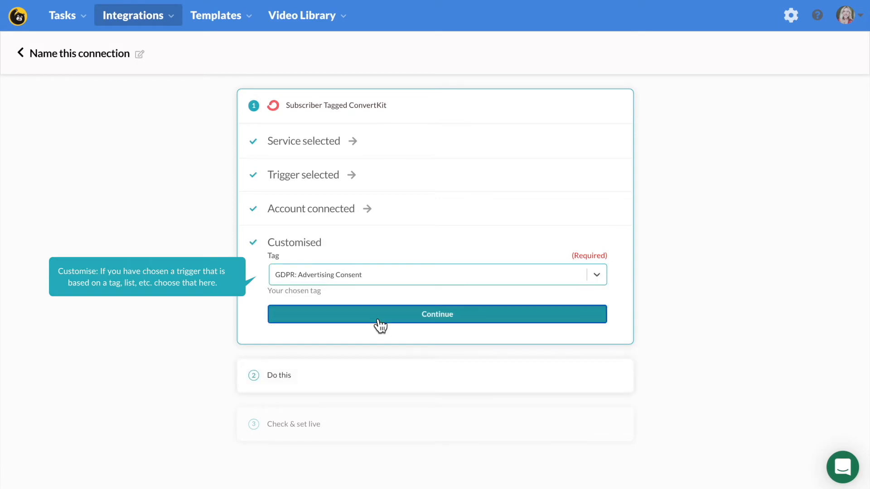
Step: Confirm the tag and set the action to Create Bonjoro for the New Signups <Onboarding> campaign
{"action": "left_click", "coordinate": [437, 315]}
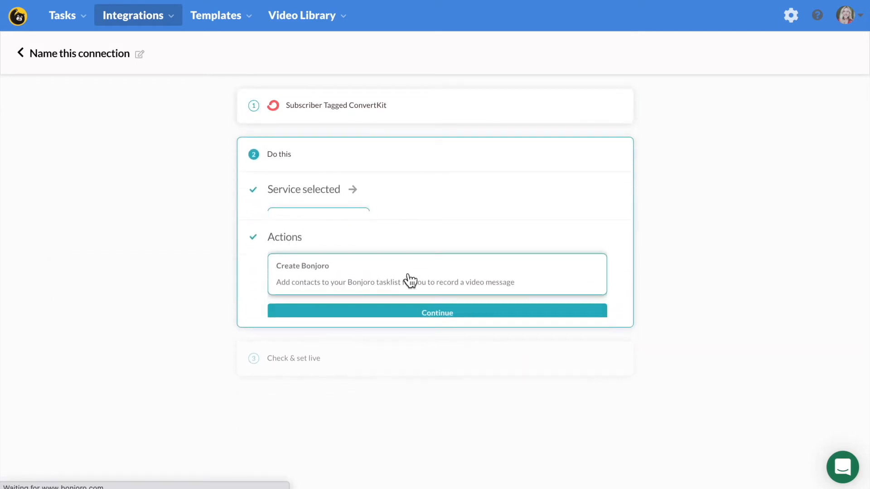
{"action": "left_click", "coordinate": [437, 313]}
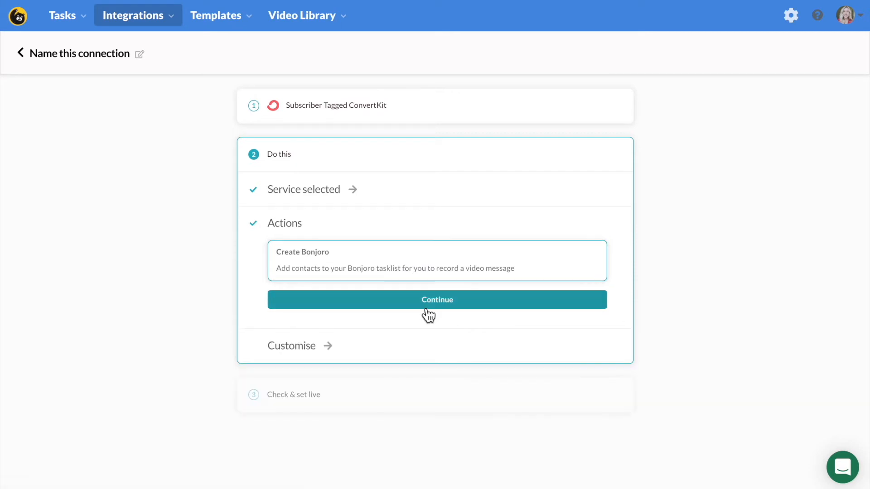
{"action": "left_click", "coordinate": [437, 300]}
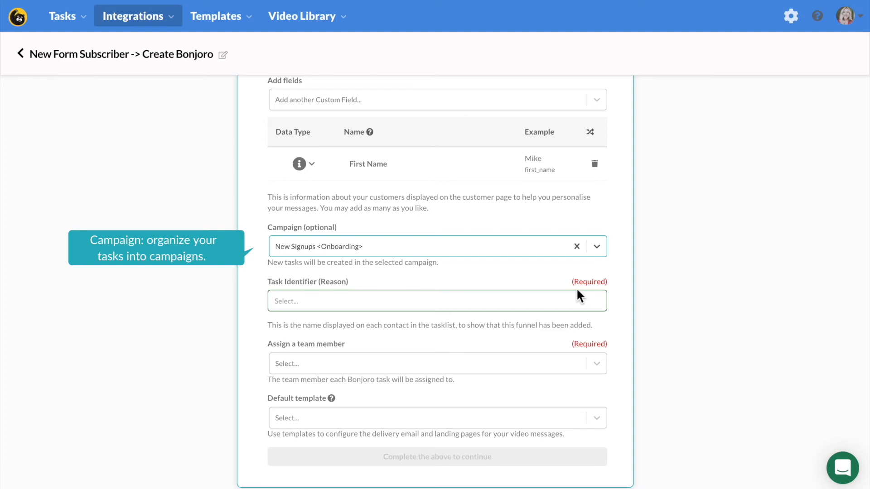
Step: Set the task identifier to 'New Sign Up', assign a team member and reach the default template choice
{"action": "left_click", "coordinate": [437, 301]}
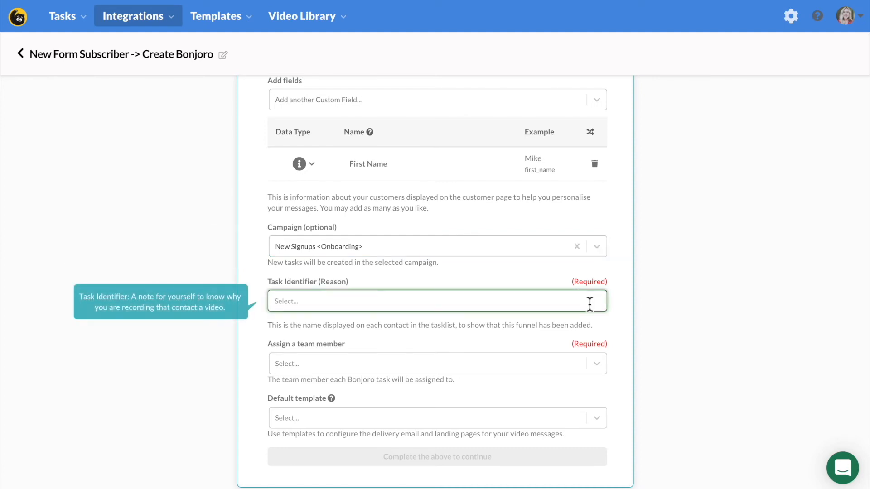
{"action": "type", "text": "New Sign"}
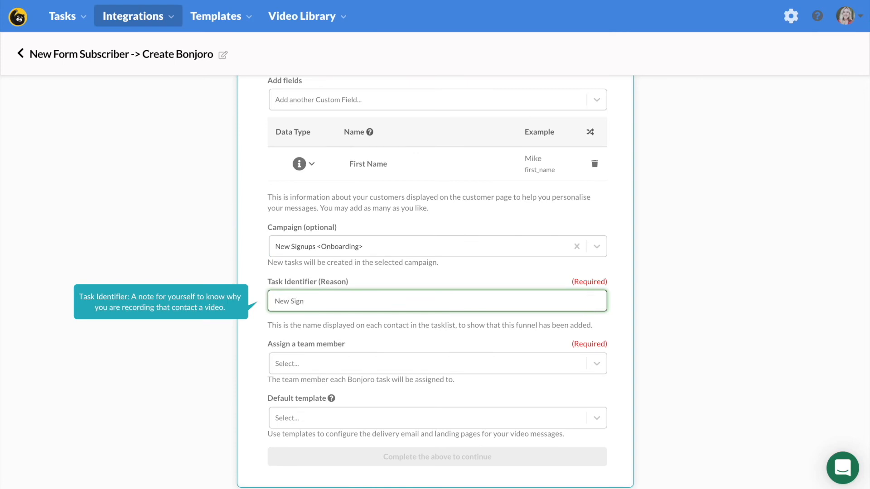
{"action": "type", "text": "Up"}
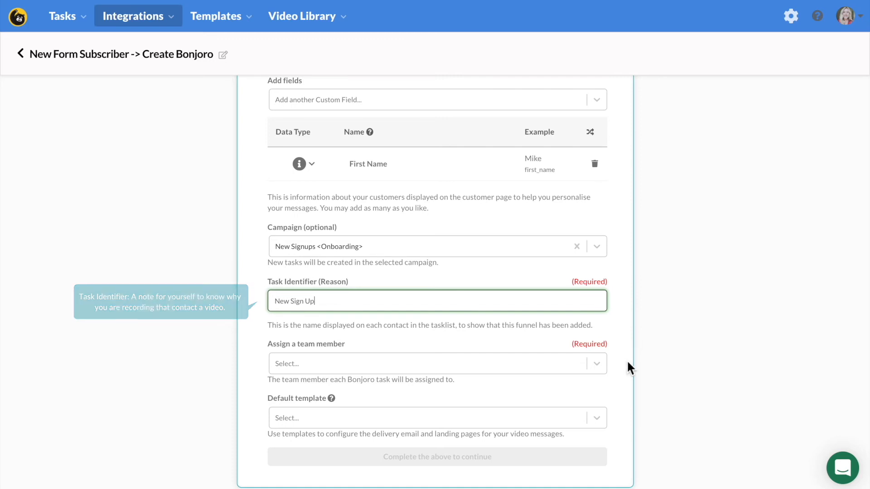
{"action": "left_click", "coordinate": [436, 363]}
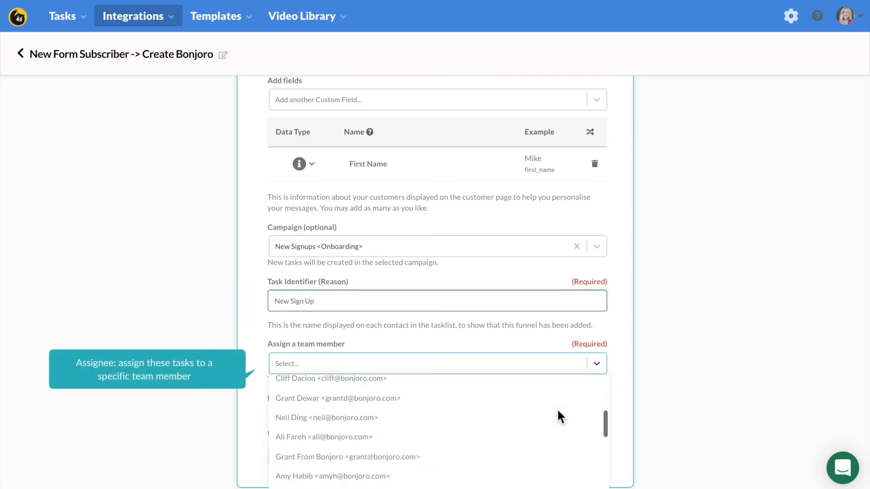
{"action": "left_click", "coordinate": [327, 363]}
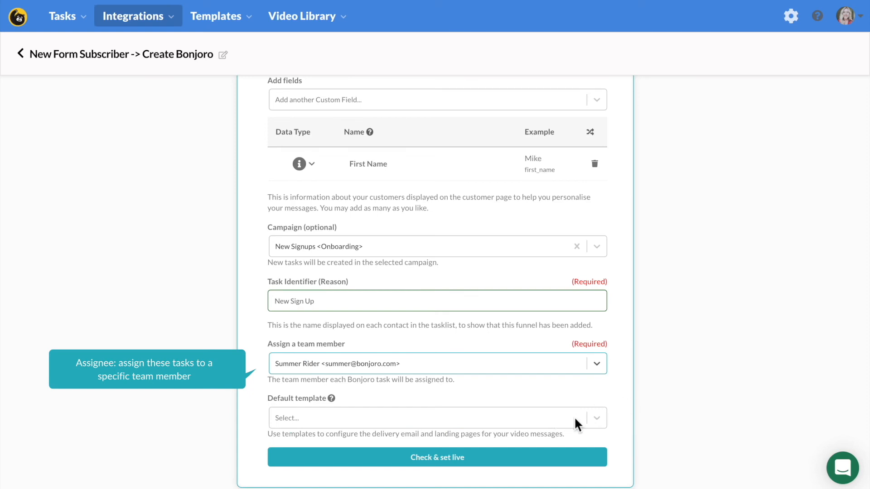
{"action": "mouse_move", "coordinate": [599, 426]}
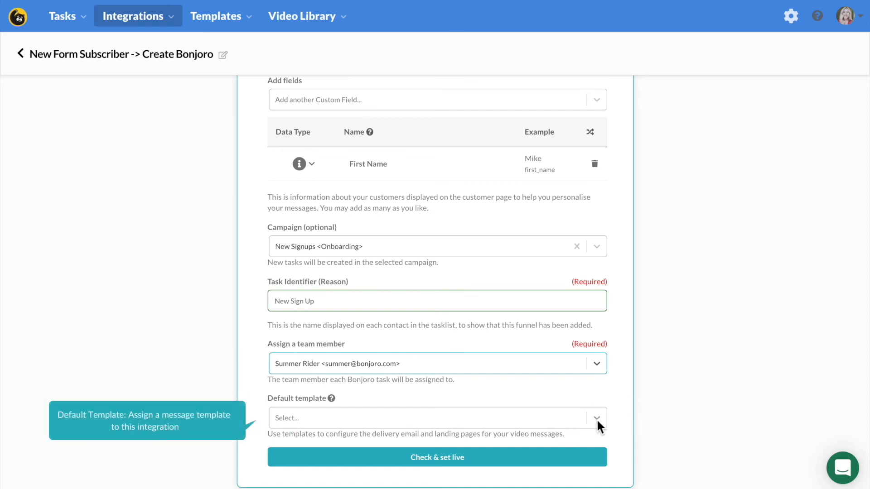
{"action": "left_click", "coordinate": [596, 418]}
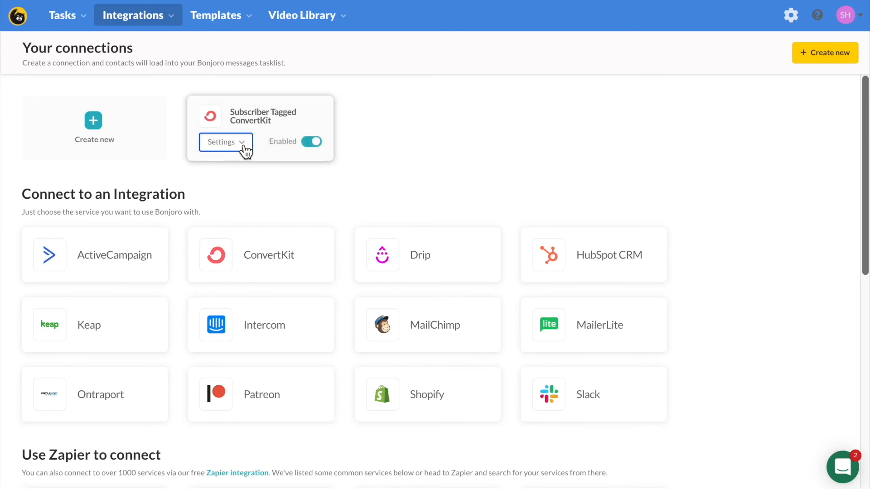
Step: Show the Edit, Rename and Remove settings for the Subscriber Tagged ConvertKit connection
{"action": "left_click", "coordinate": [225, 141]}
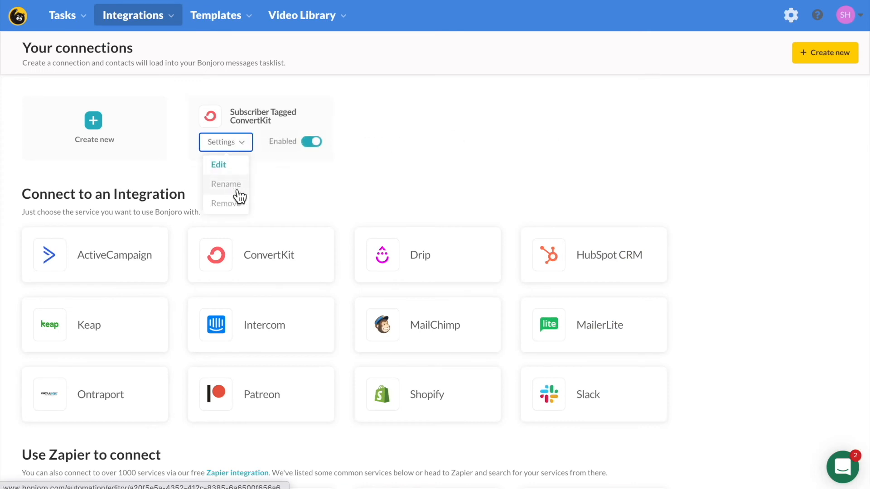
{"action": "mouse_move", "coordinate": [243, 210]}
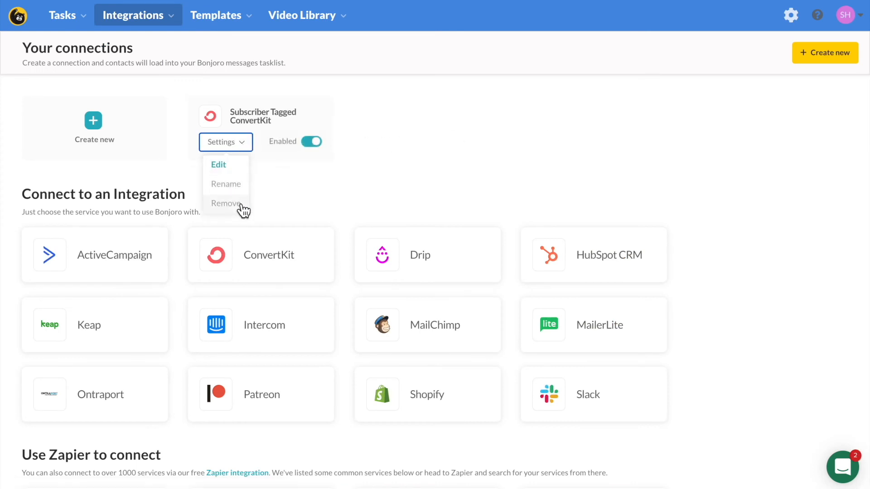